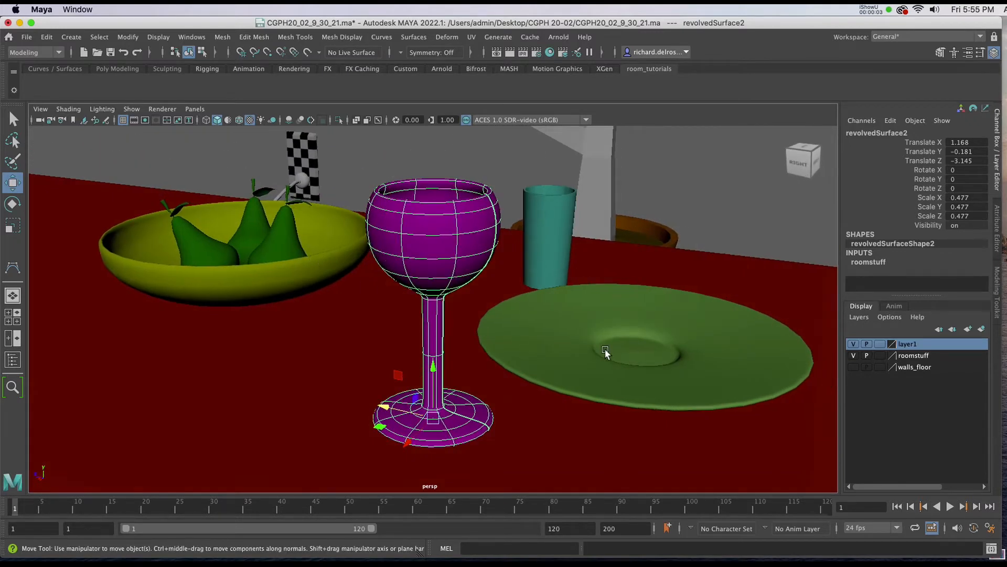
pyautogui.moveTo(453, 245)
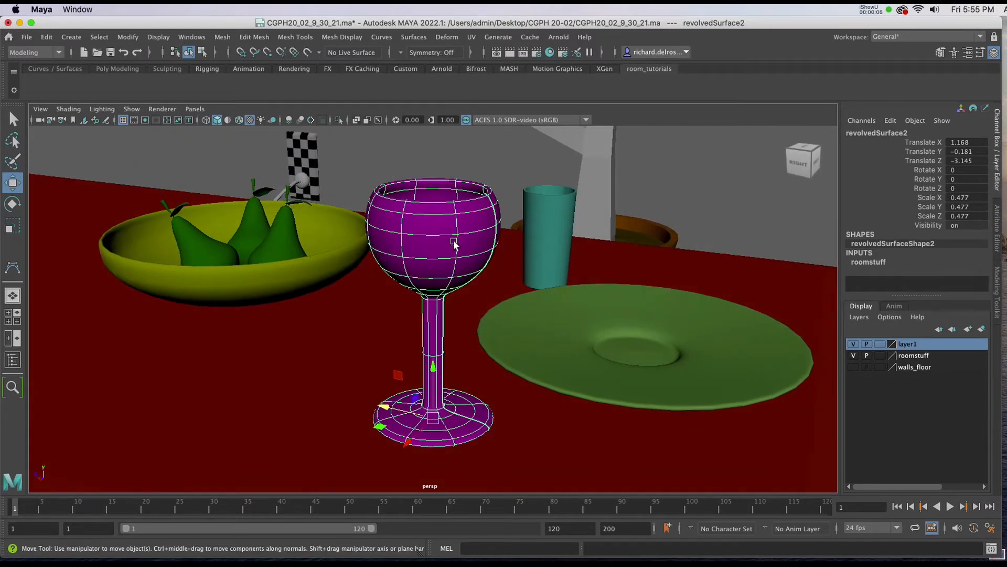
pyautogui.moveTo(453, 263)
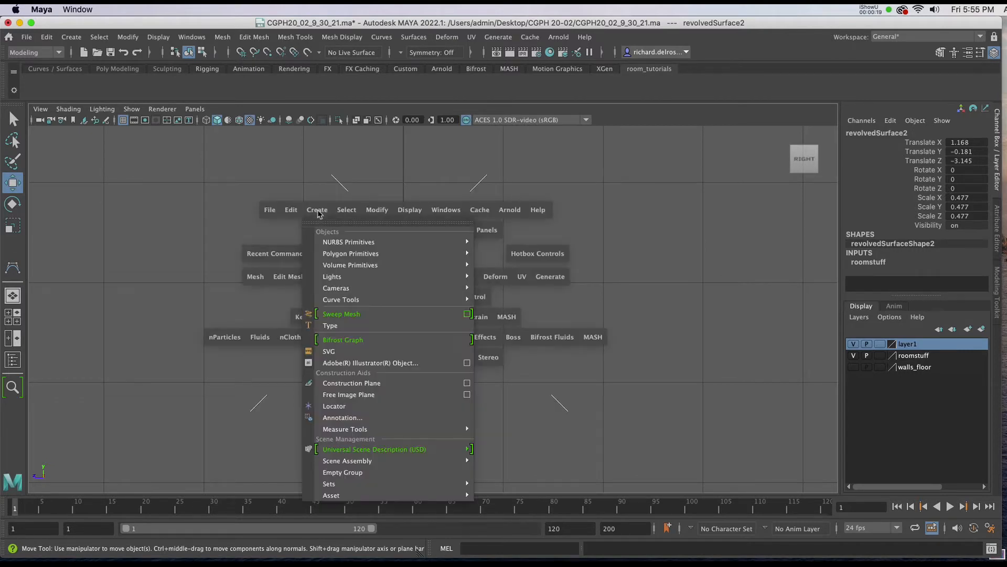
pyautogui.moveTo(339, 299)
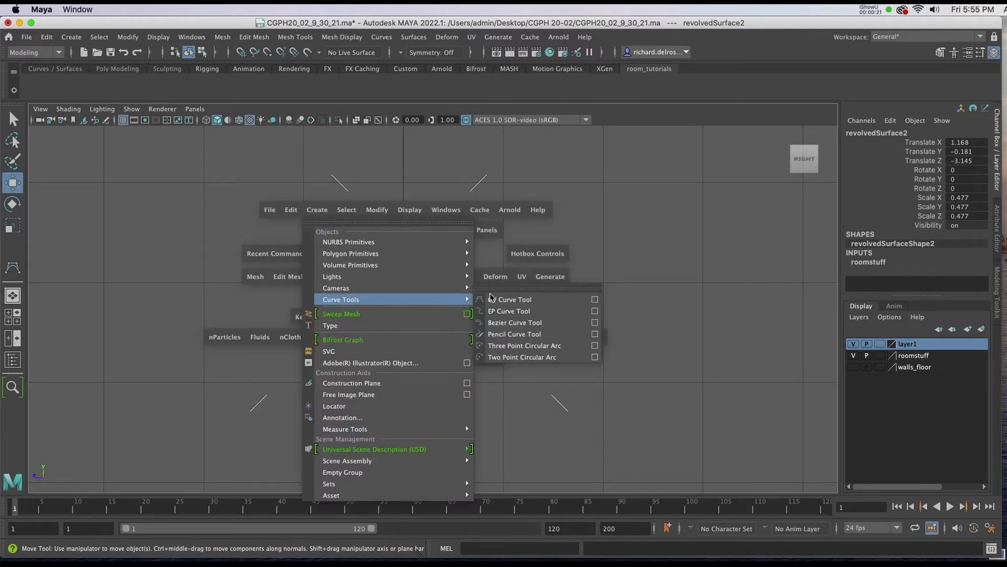
pyautogui.moveTo(507, 299)
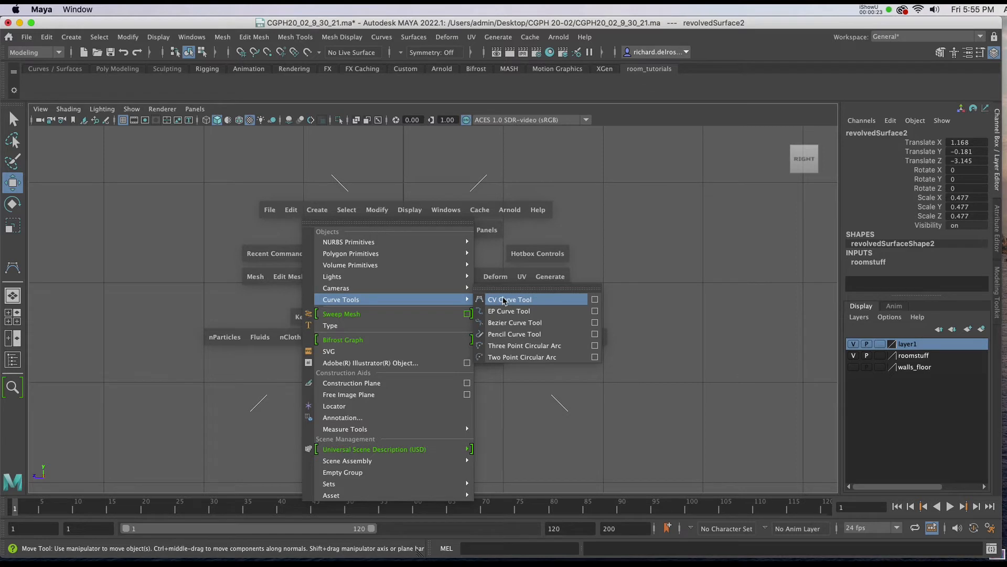
# Step: Activate the CV Curve Tool in the empty side view to start the glass profile
pyautogui.click(508, 299)
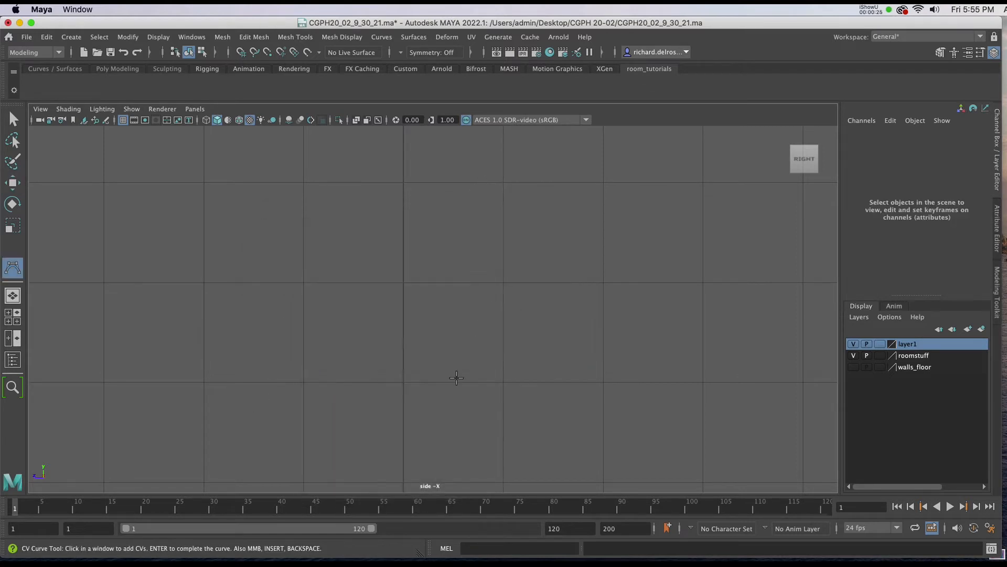
pyautogui.moveTo(423, 387)
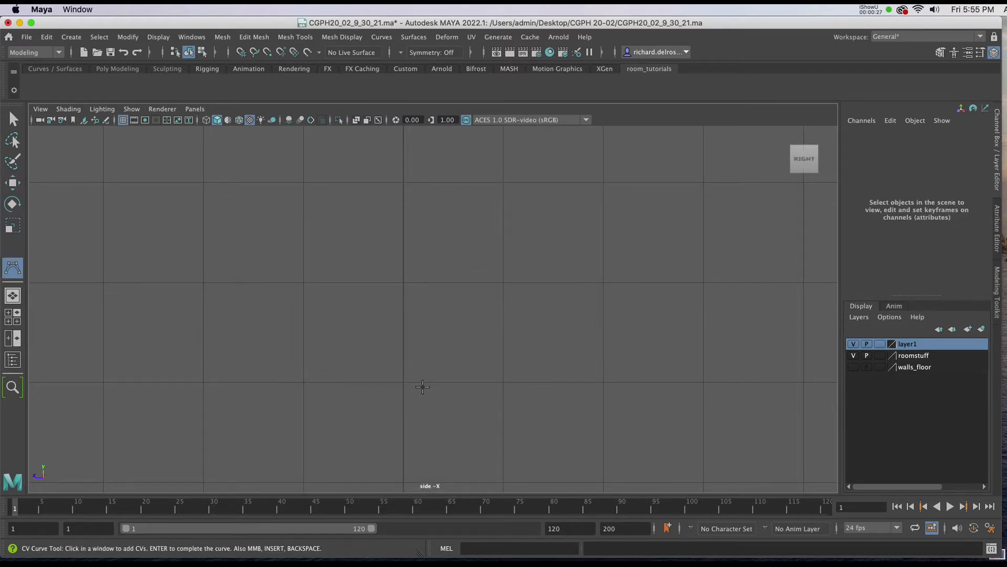
pyautogui.moveTo(394, 261)
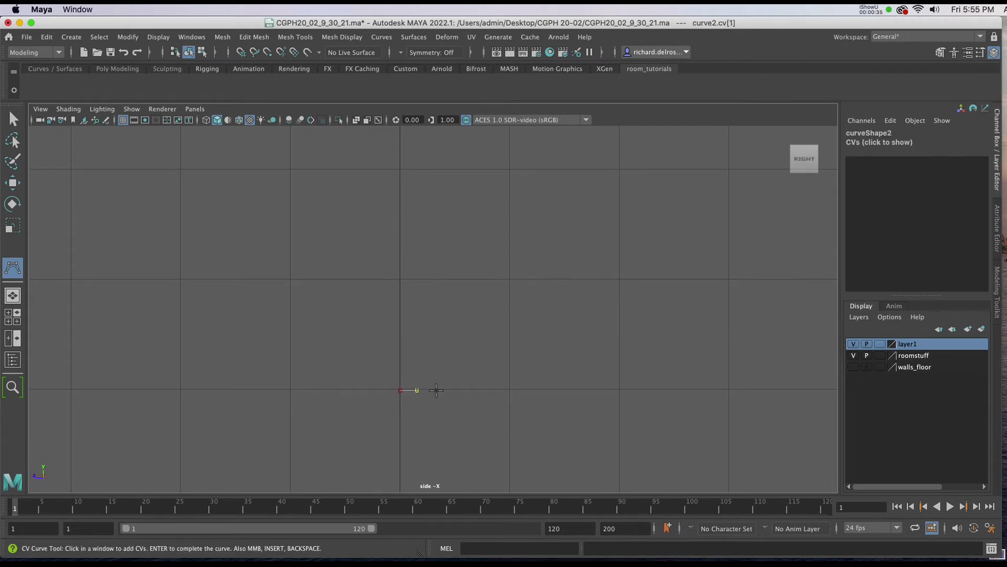
# Step: Place CVs along the base, up the stem and around the bowl, completing the profile curve
pyautogui.click(453, 390)
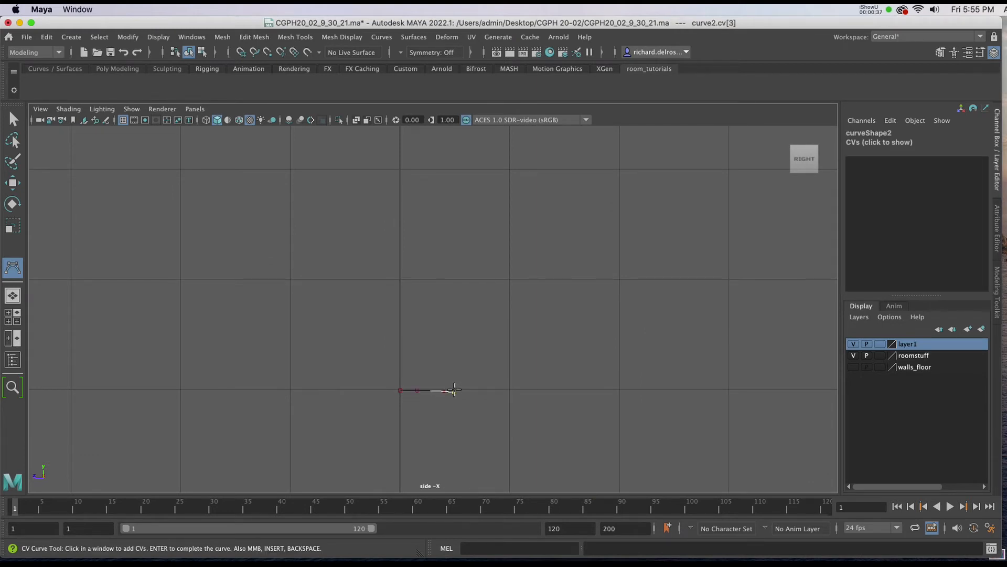
pyautogui.click(451, 389)
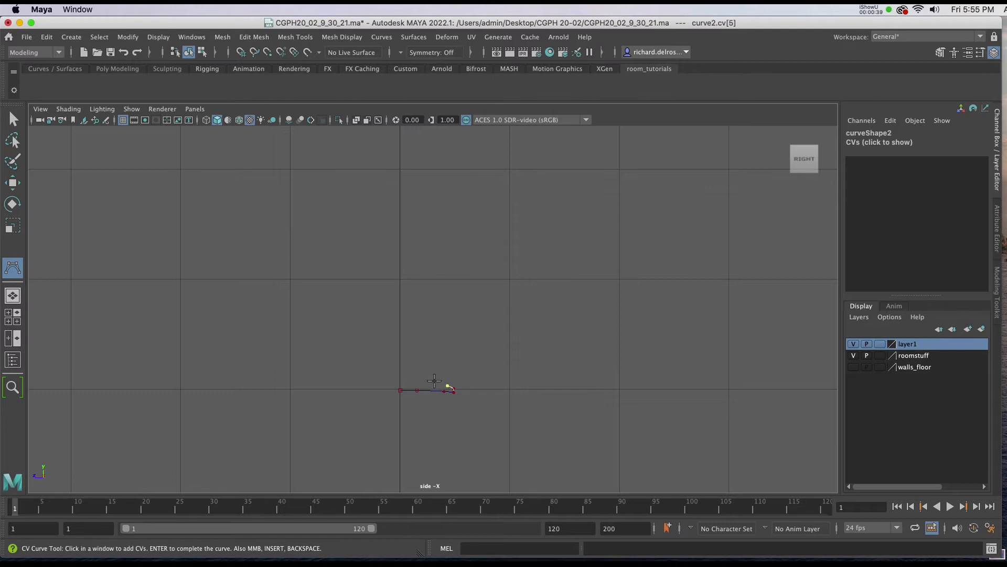
pyautogui.click(407, 274)
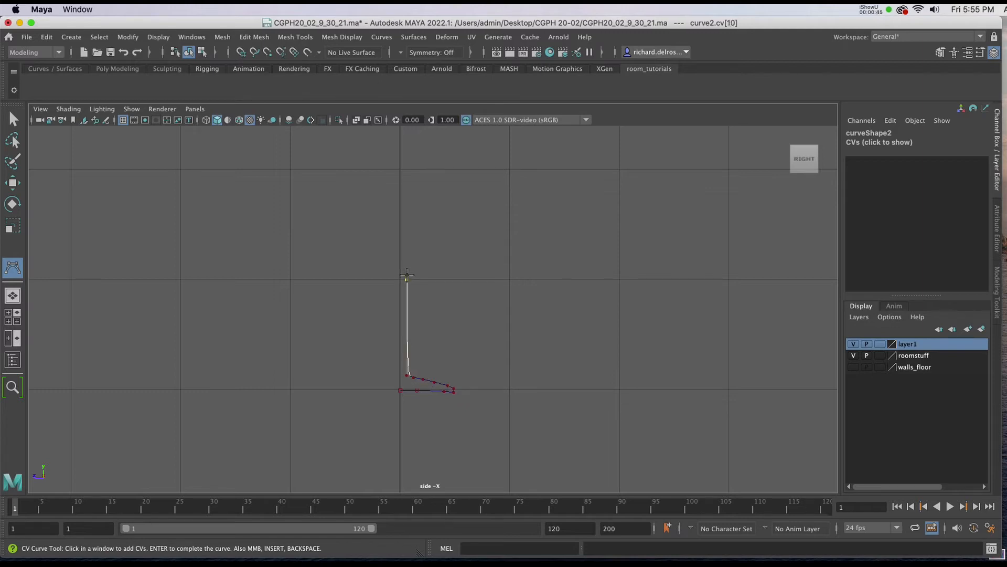
pyautogui.click(434, 185)
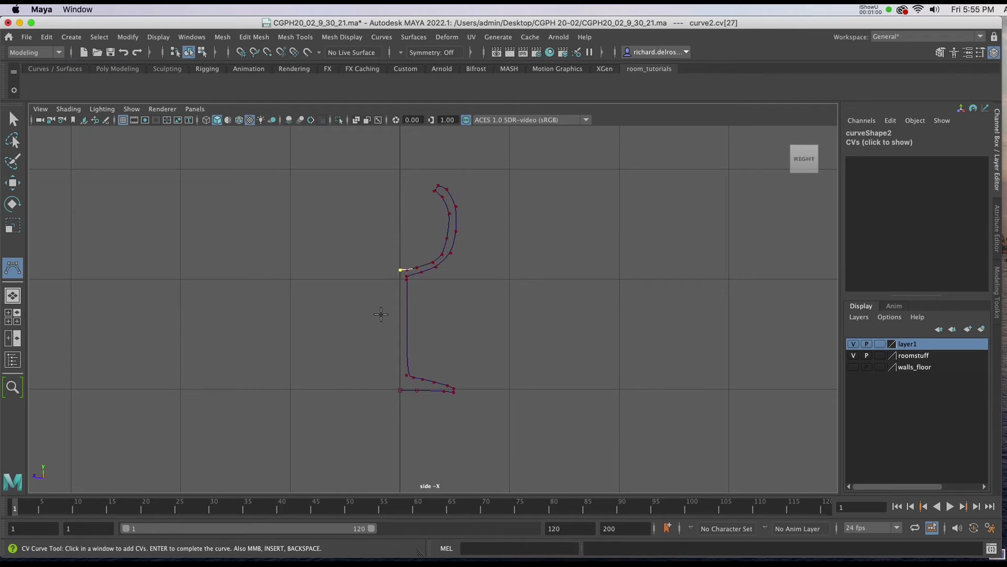
pyautogui.press('Return')
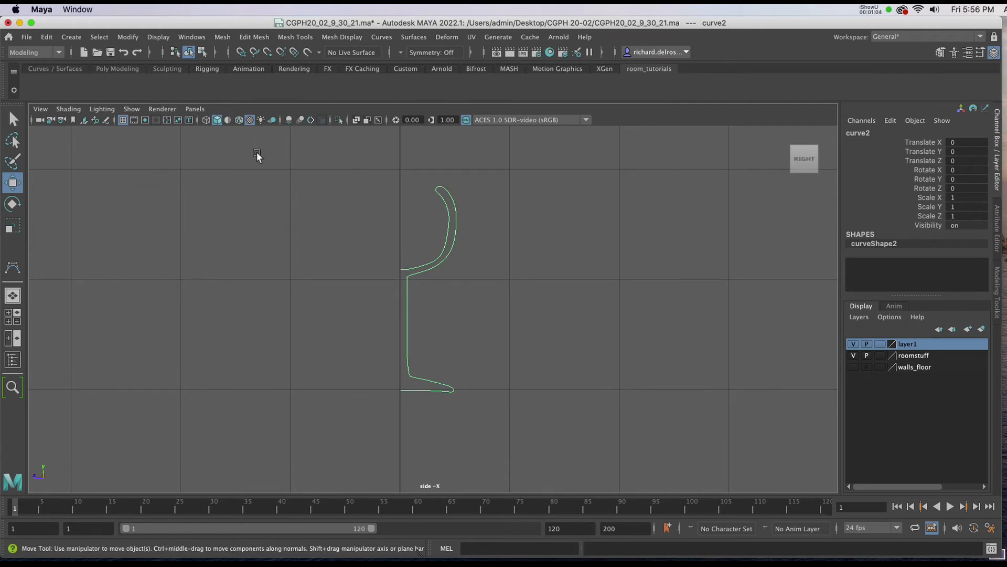
# Step: Check the curve's transformations and pivot via the Modify menu so the pivot sits at the origin
pyautogui.click(127, 37)
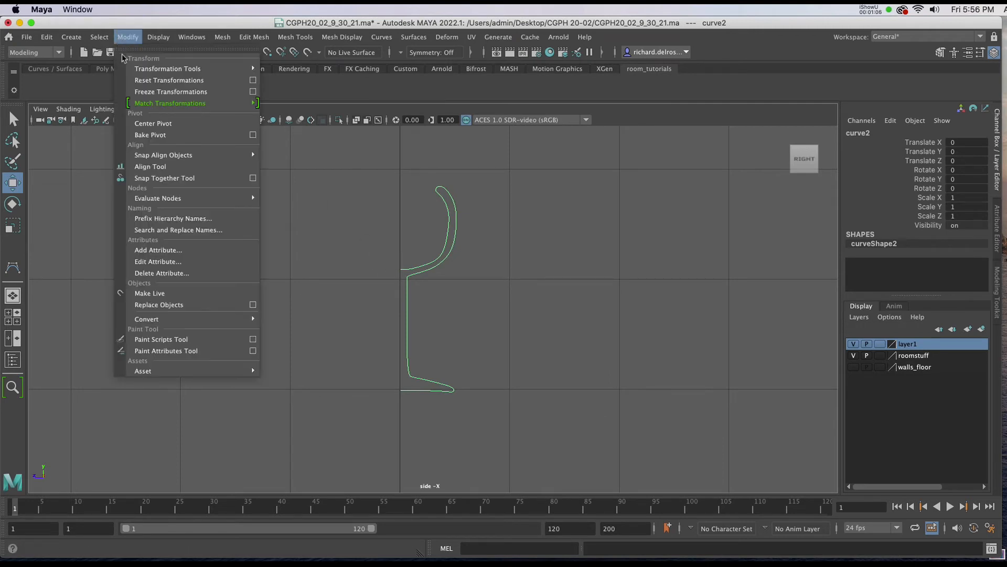
pyautogui.click(225, 233)
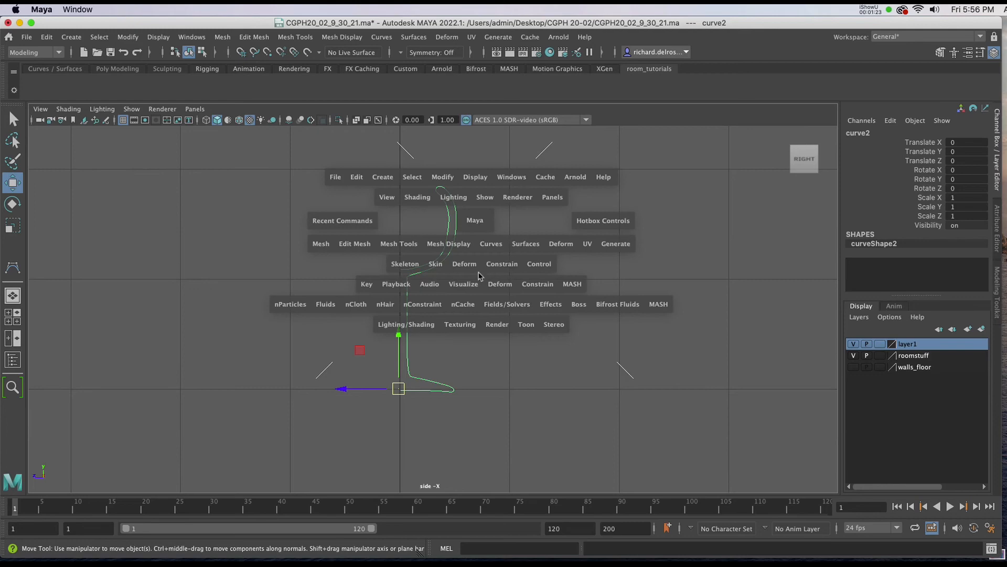
# Step: Revolve the profile curve 360 degrees into the NURBS wine glass surface
pyautogui.click(525, 244)
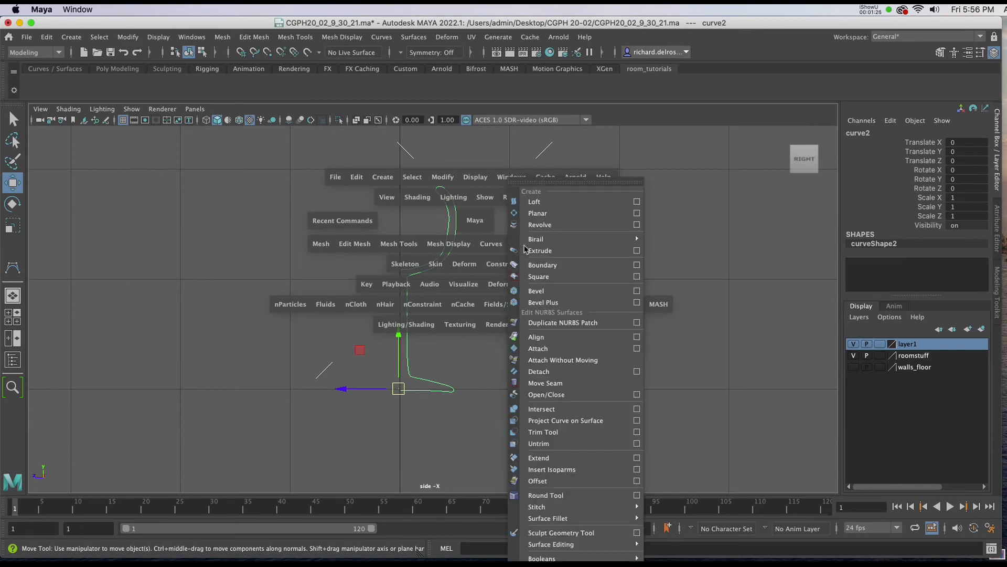
pyautogui.click(539, 224)
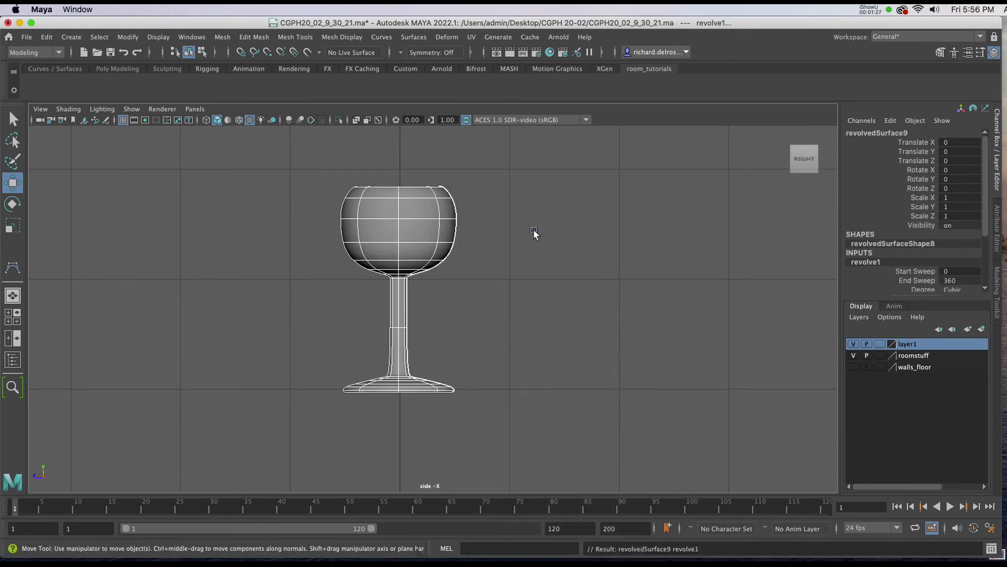